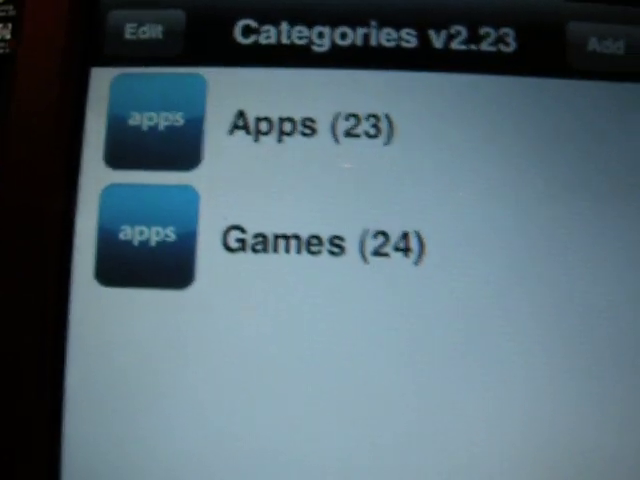
Open an app category in Categories and edit its app list.
{"action": "left_click", "coordinate": [141, 33]}
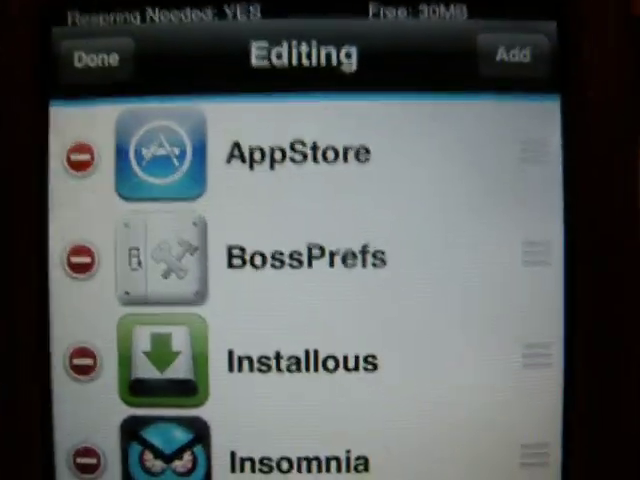
{"action": "left_click", "coordinate": [95, 56]}
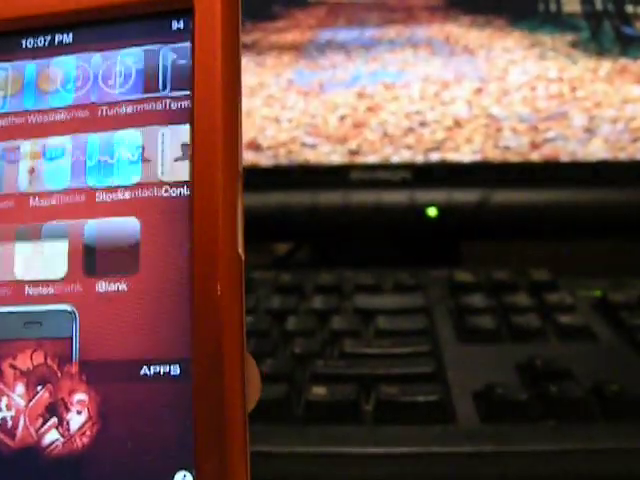
Launch iBlank and place a blank spacer icon on the home screen page.
{"action": "left_click", "coordinate": [103, 250]}
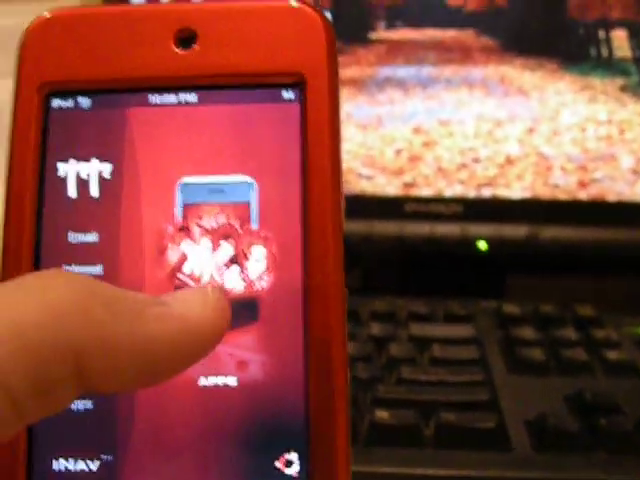
{"action": "left_click", "coordinate": [215, 300]}
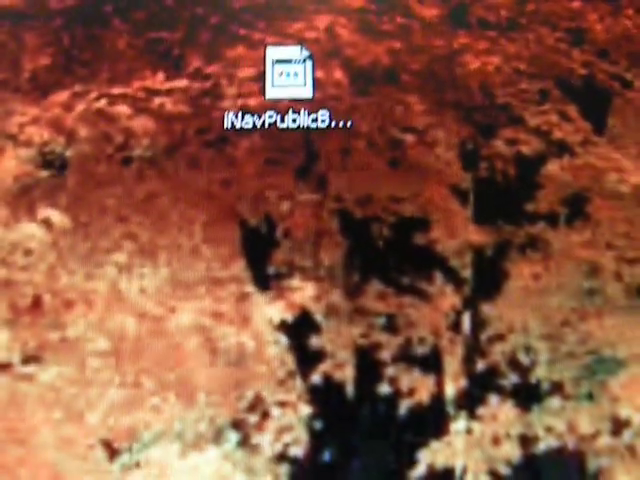
Open the iNavPublicBeta folder on the desktop and scroll through its files.
{"action": "double_click", "coordinate": [293, 65]}
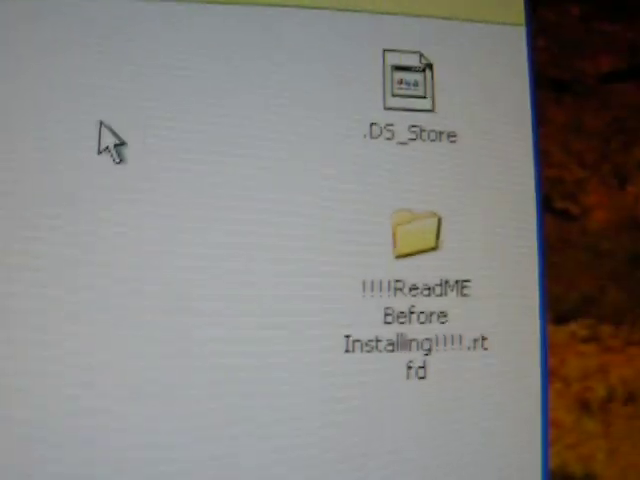
{"action": "scroll", "scroll_direction": "down", "scroll_amount": 3}
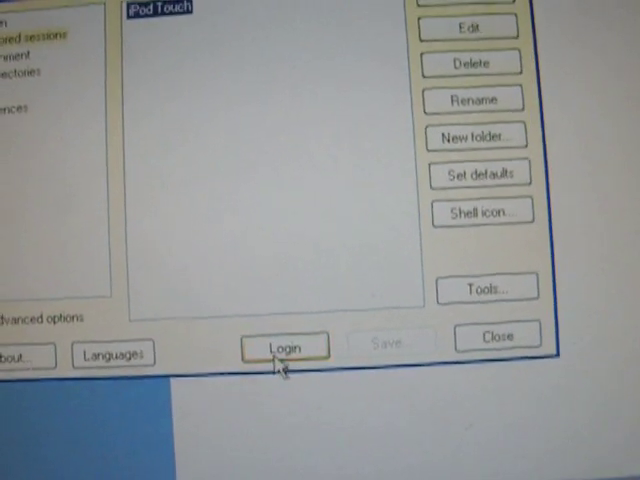
Log into the saved iPod Touch session with the root password.
{"action": "left_click", "coordinate": [286, 346]}
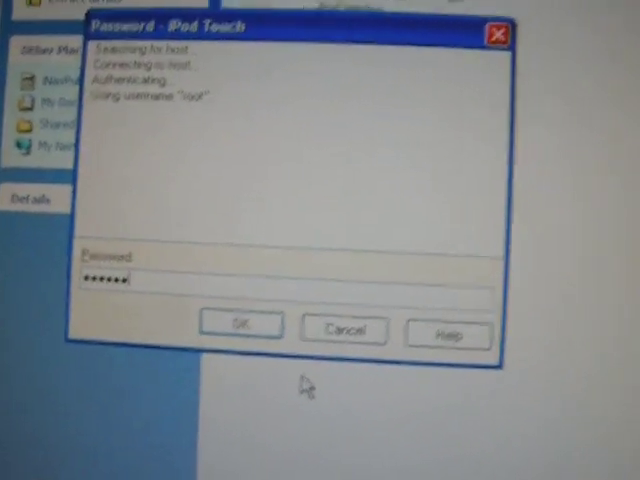
{"action": "left_click", "coordinate": [240, 327]}
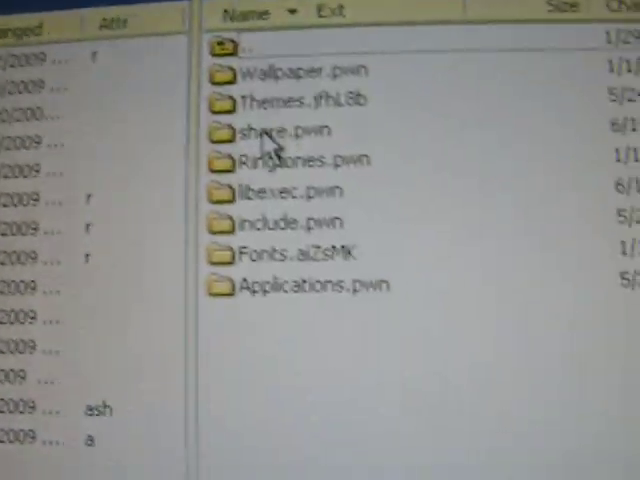
Open the remote Themes.jfhL8b folder and scroll the installed themes list.
{"action": "double_click", "coordinate": [288, 101]}
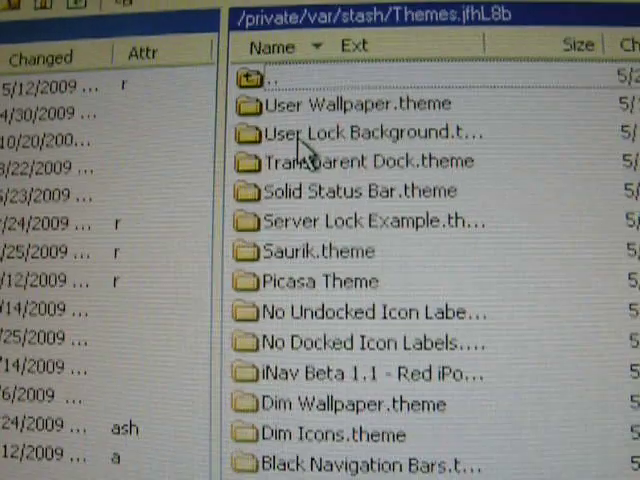
{"action": "scroll", "scroll_direction": "down", "scroll_amount": 3}
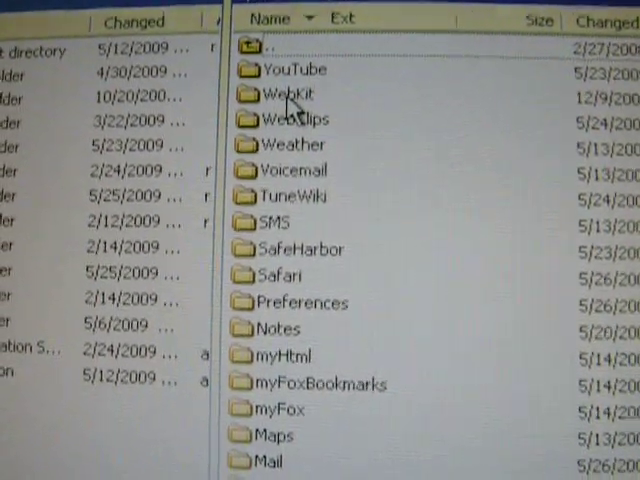
Open /private/var/mobile/Library/WebClips and scroll through its web clip folders.
{"action": "double_click", "coordinate": [287, 117]}
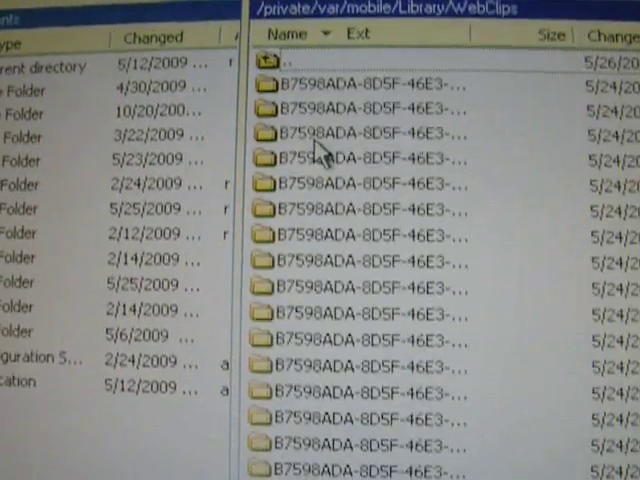
{"action": "scroll", "scroll_direction": "down", "scroll_amount": 3}
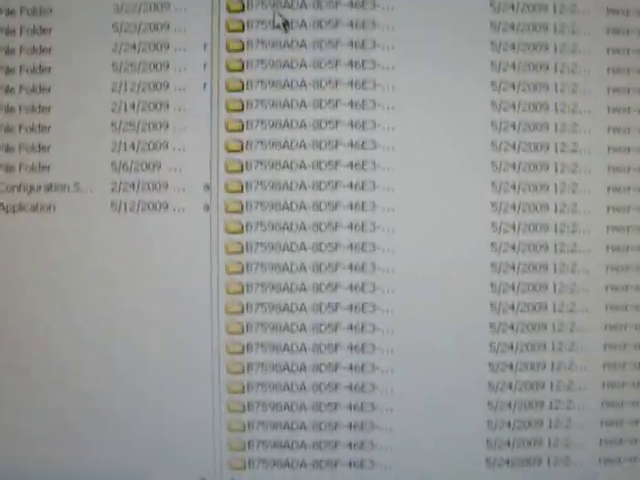
{"action": "scroll", "scroll_direction": "down", "scroll_amount": 3}
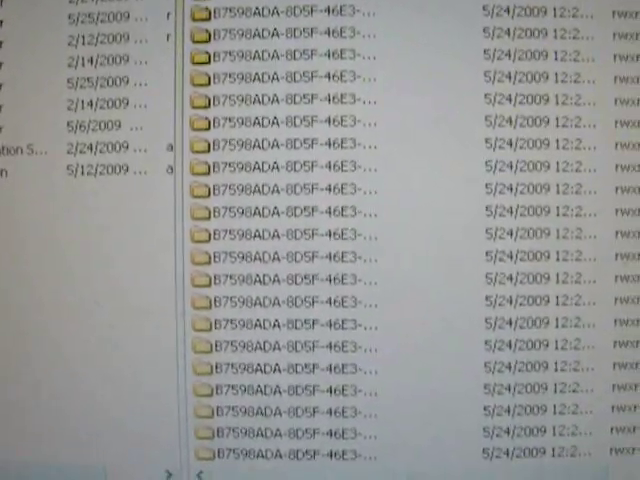